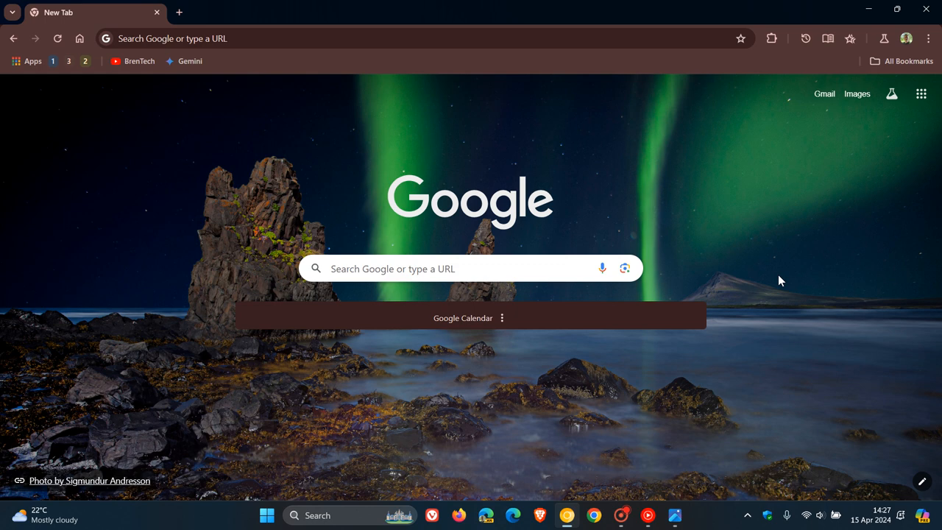
mouse_move(733, 271)
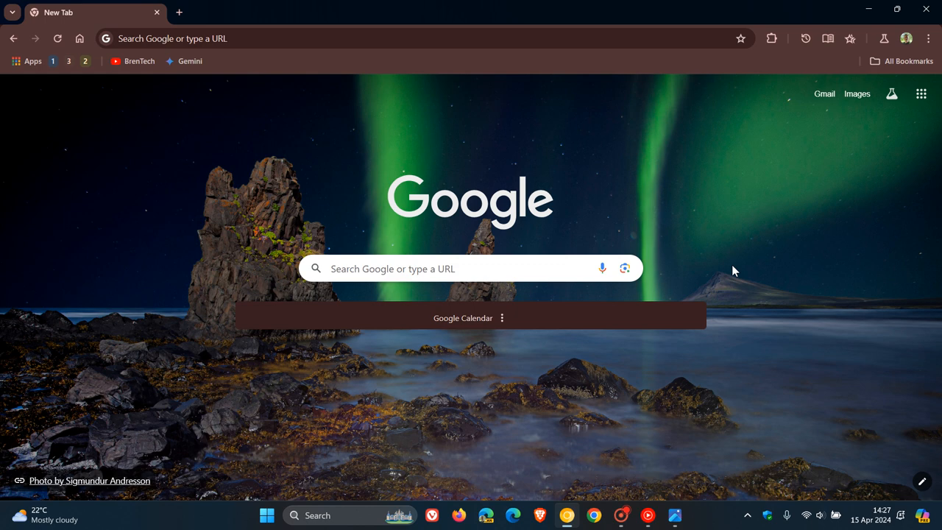
mouse_move(728, 241)
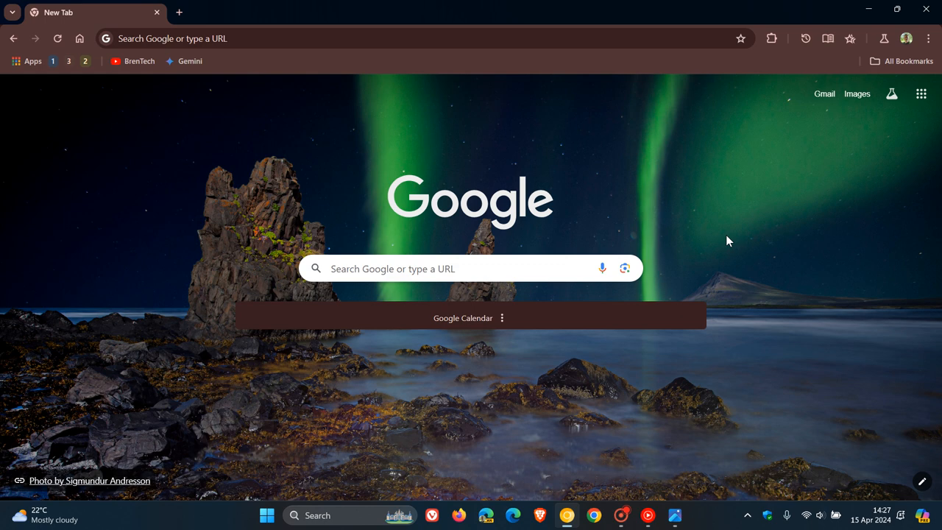
mouse_move(772, 193)
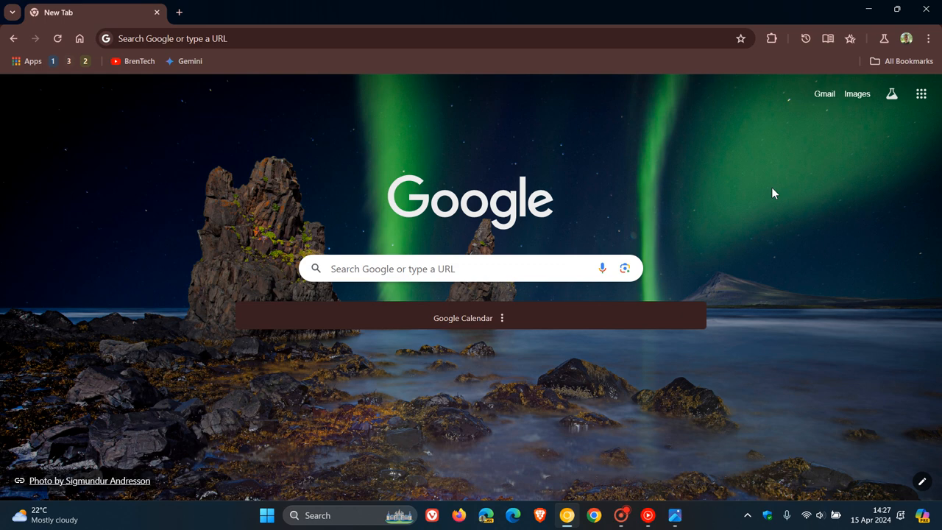
mouse_move(326, 192)
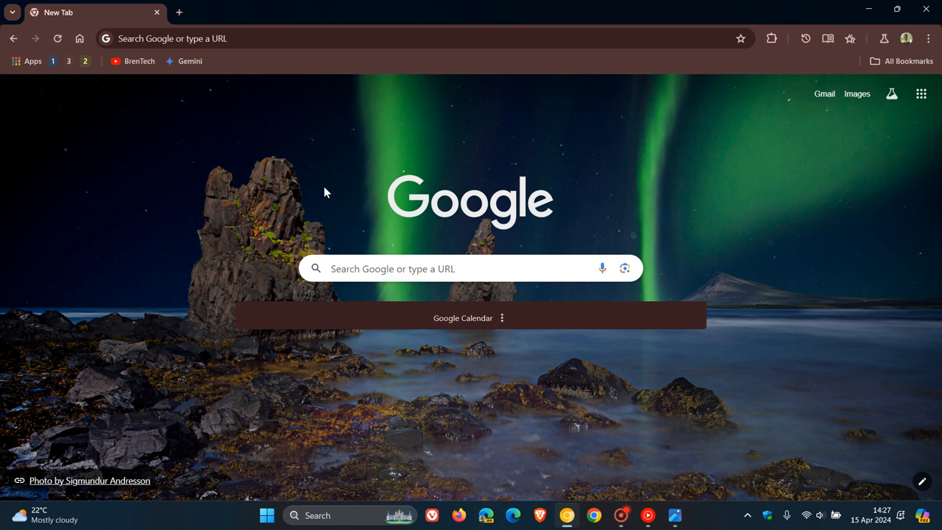
Open Meet from the Google apps grid and start an instant meeting, jre-zzxd-hek
left_click(920, 94)
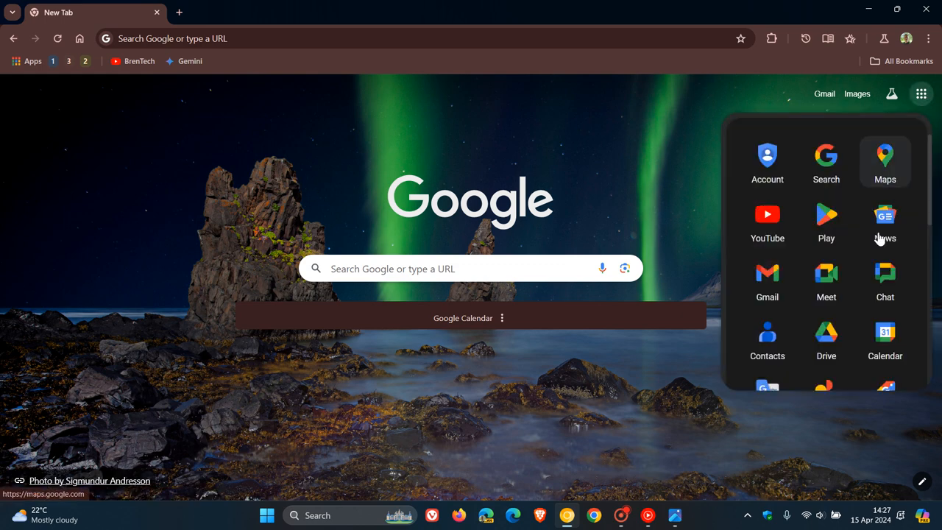
left_click(826, 280)
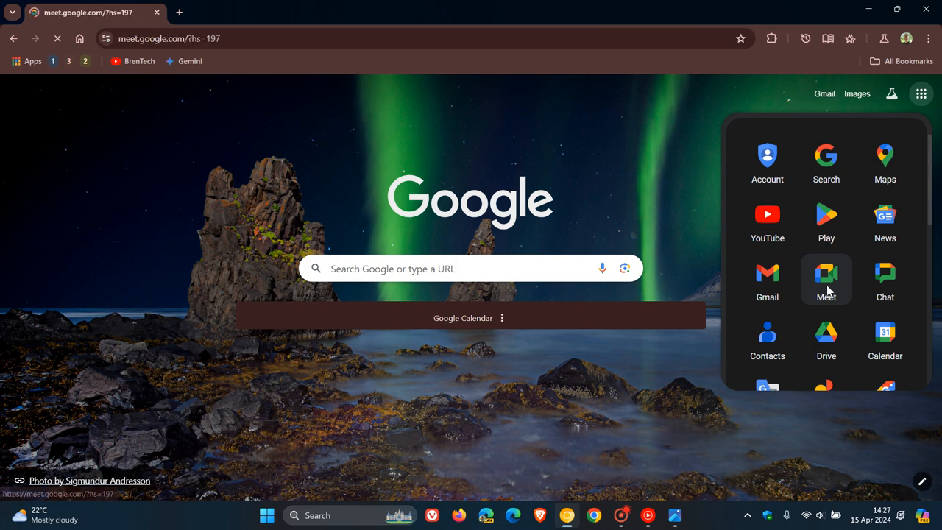
left_click(825, 278)
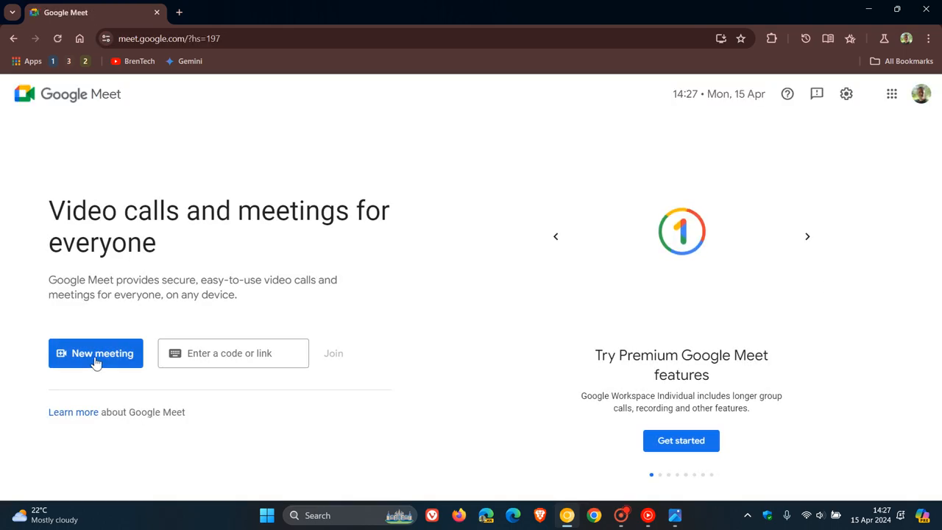
left_click(96, 353)
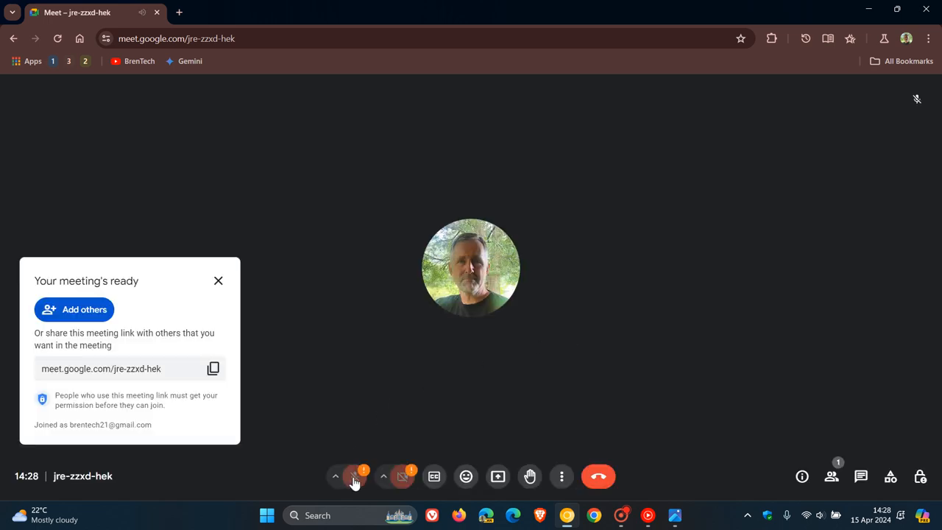
left_click(353, 476)
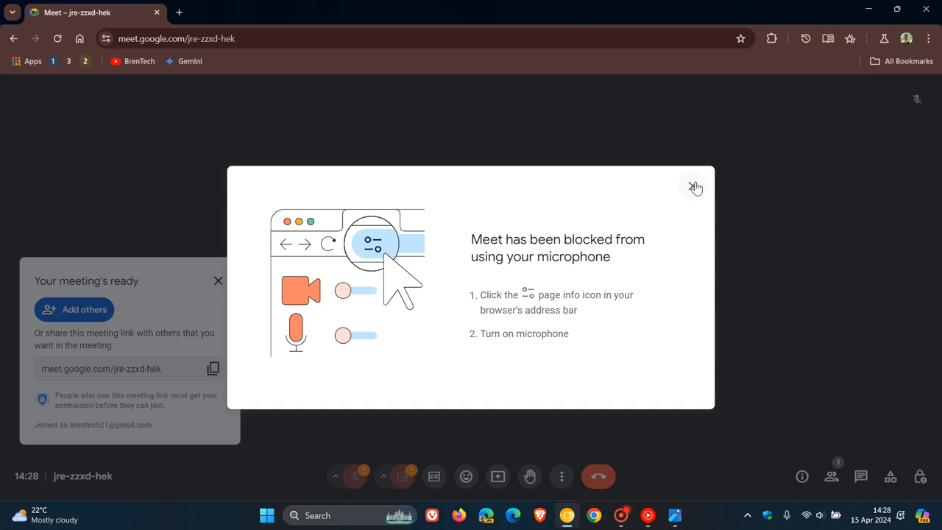
left_click(695, 187)
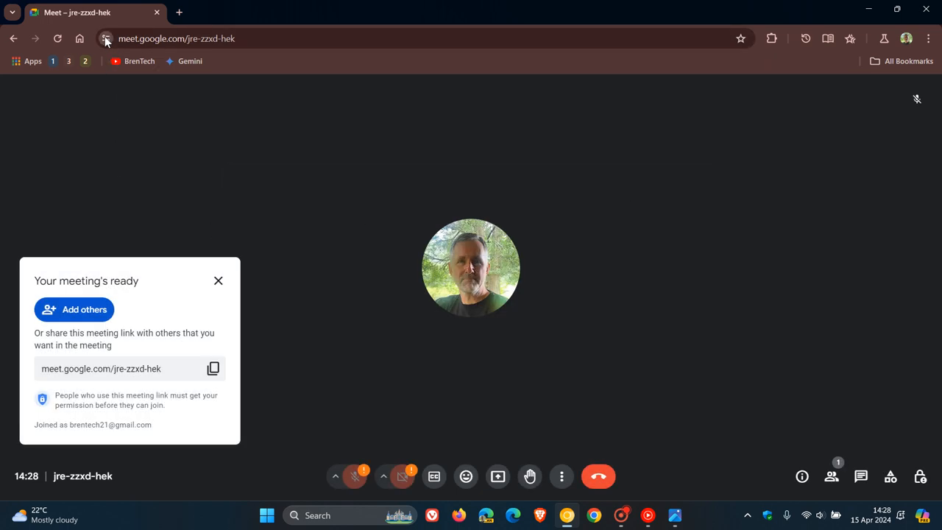
left_click(106, 38)
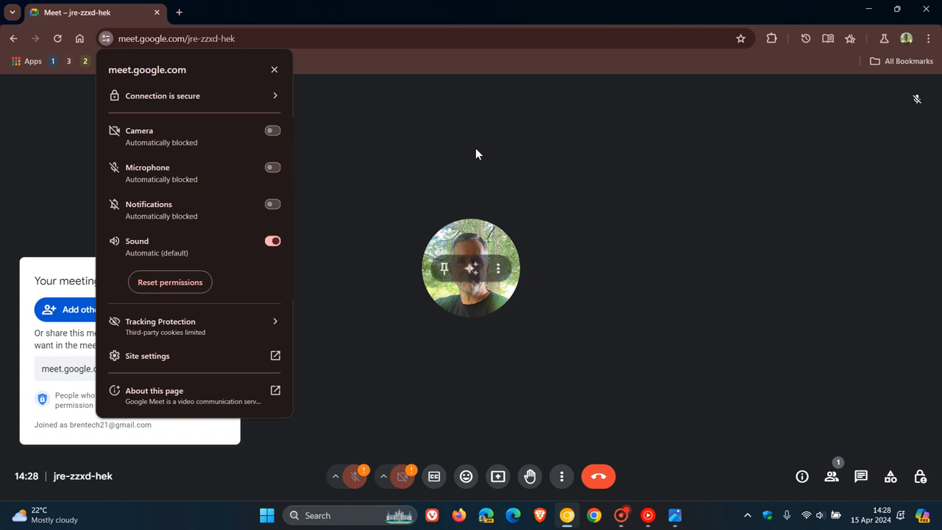
mouse_move(593, 72)
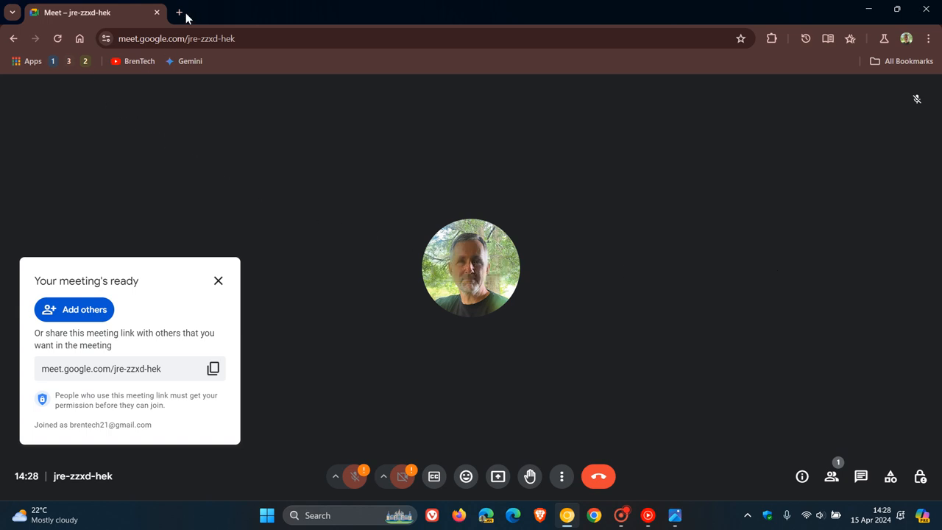
Open a blank New Tab page beside the Meet tab and focus its address bar
left_click(178, 12)
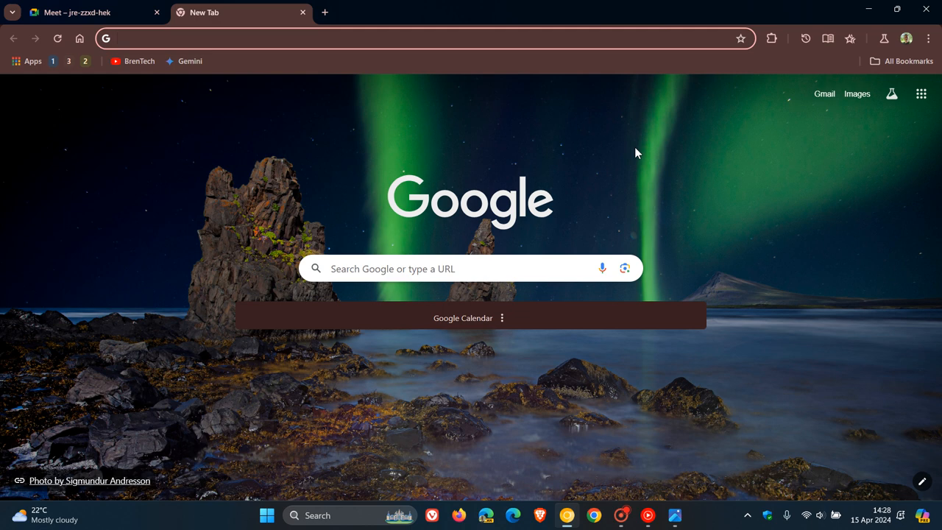
mouse_move(717, 177)
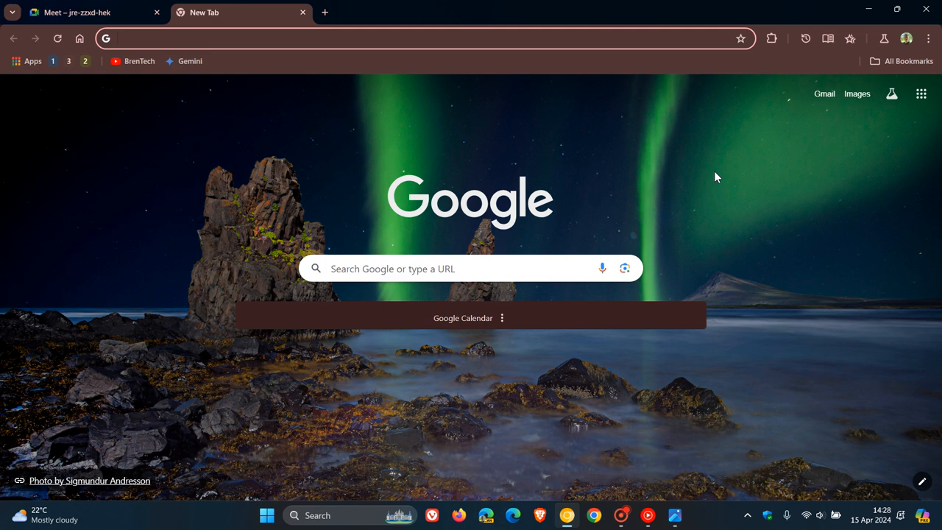
left_click(204, 38)
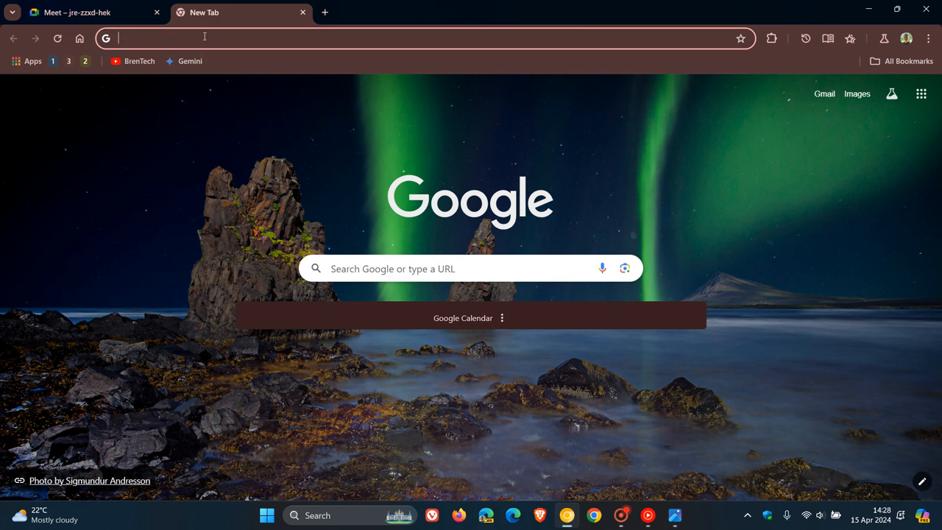
On chrome://flags, set Camera and Mic Preview to Enabled and relaunch Chrome
type("cf")
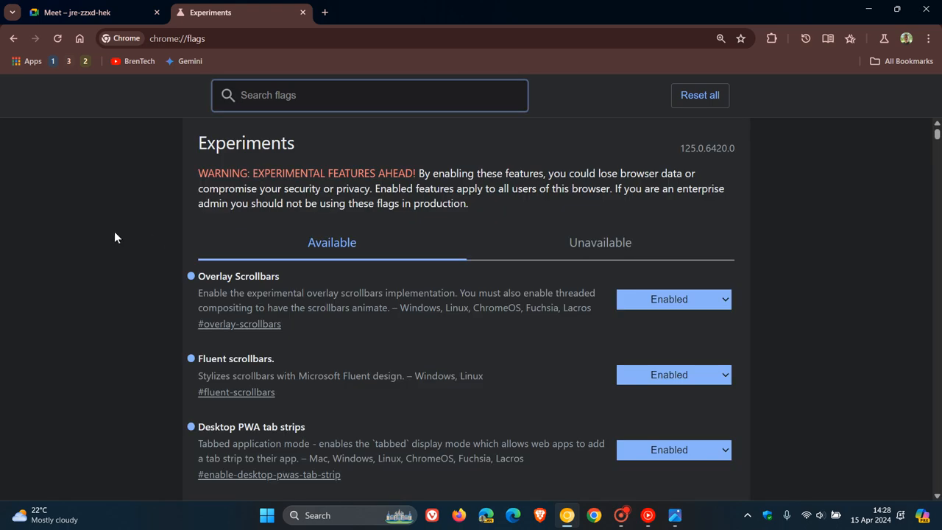
type("camera")
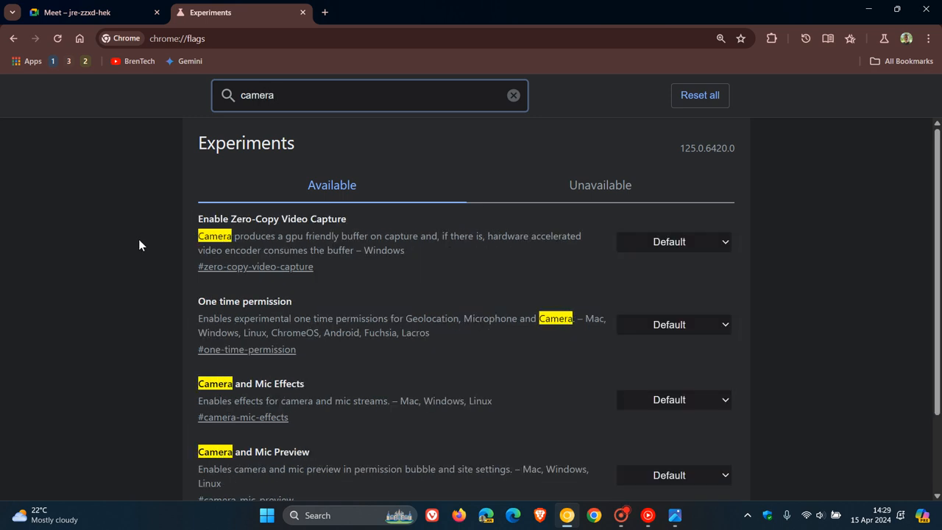
scroll("down", 3)
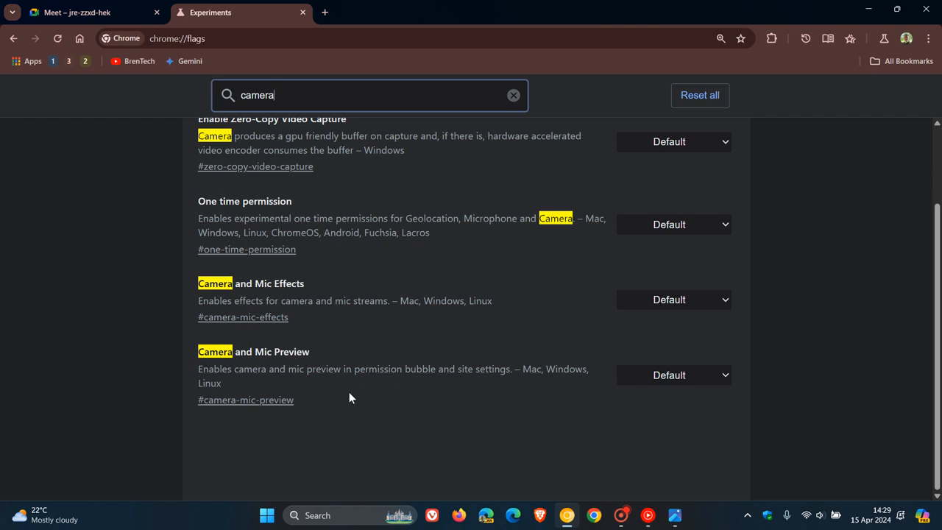
mouse_move(382, 399)
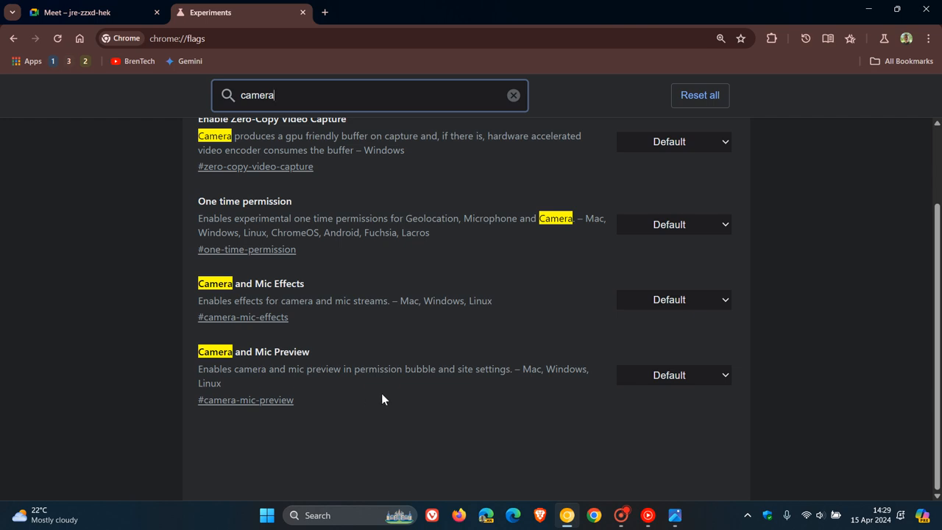
mouse_move(526, 404)
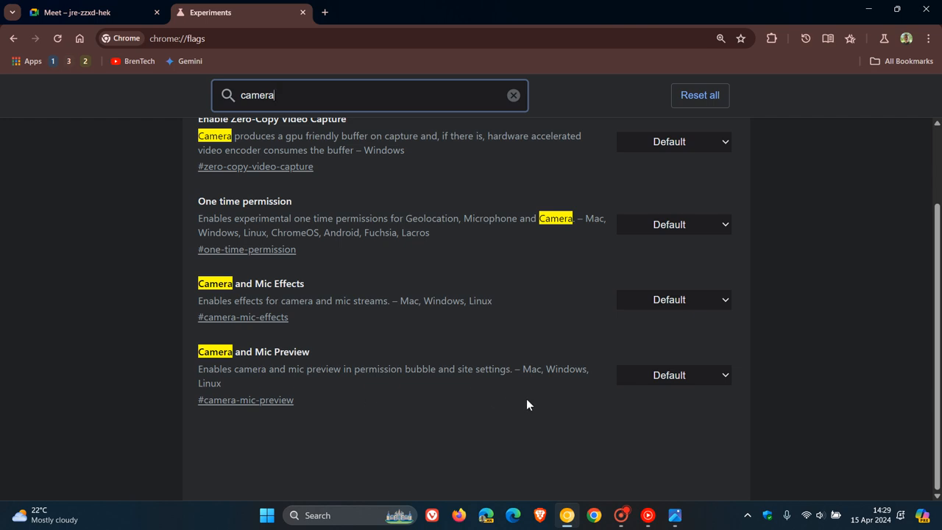
mouse_move(671, 425)
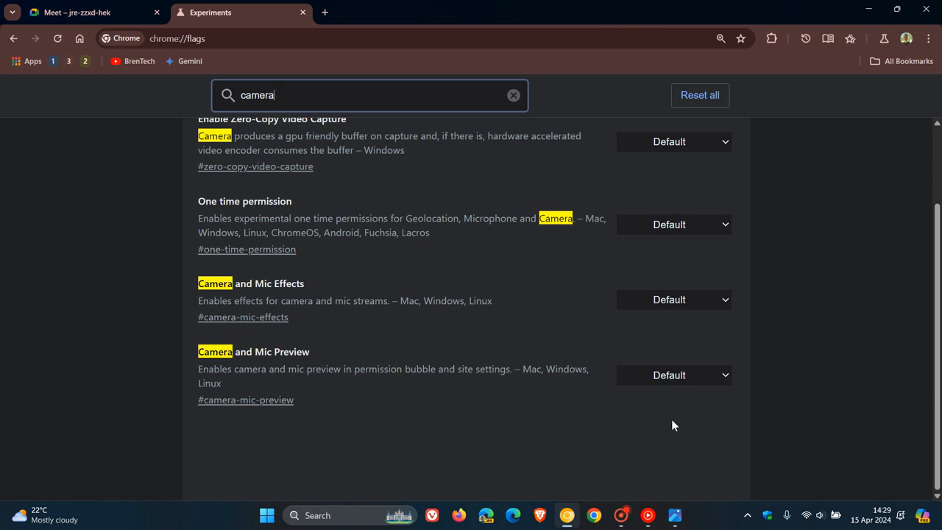
left_click(672, 374)
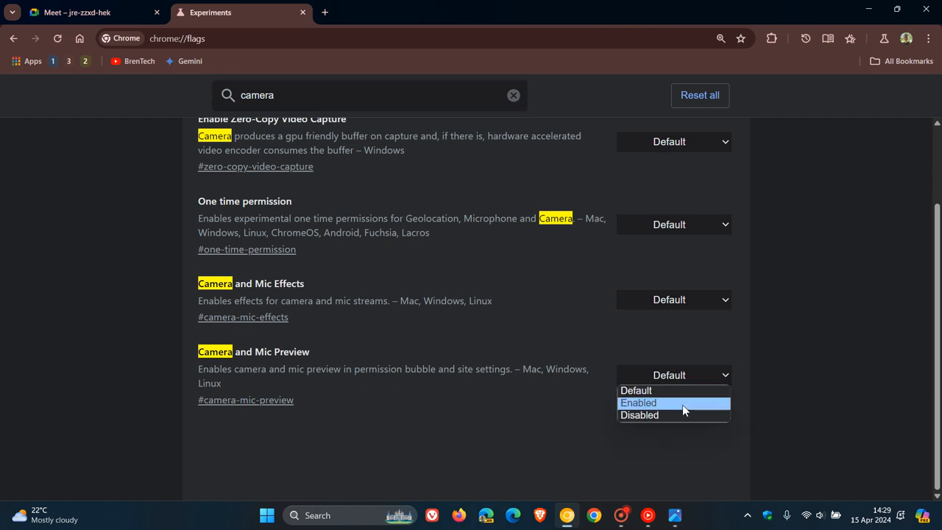
left_click(637, 402)
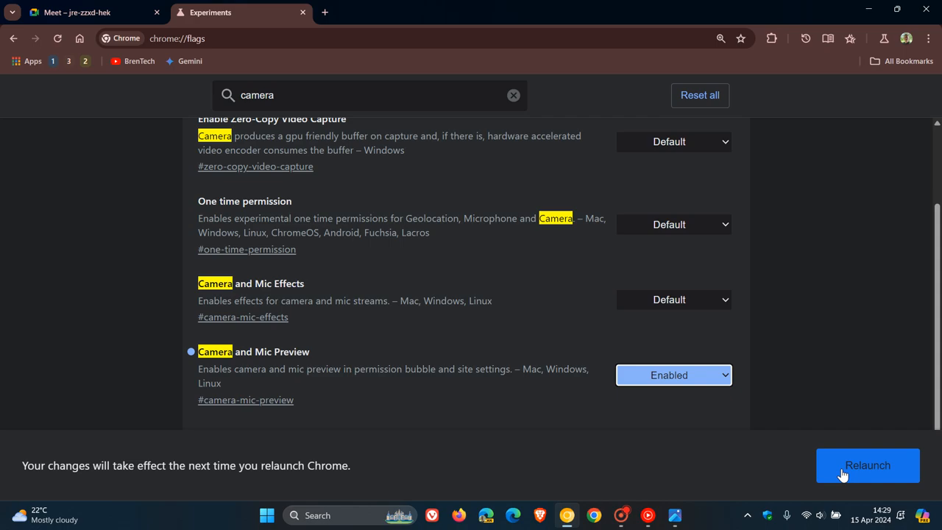
left_click(867, 465)
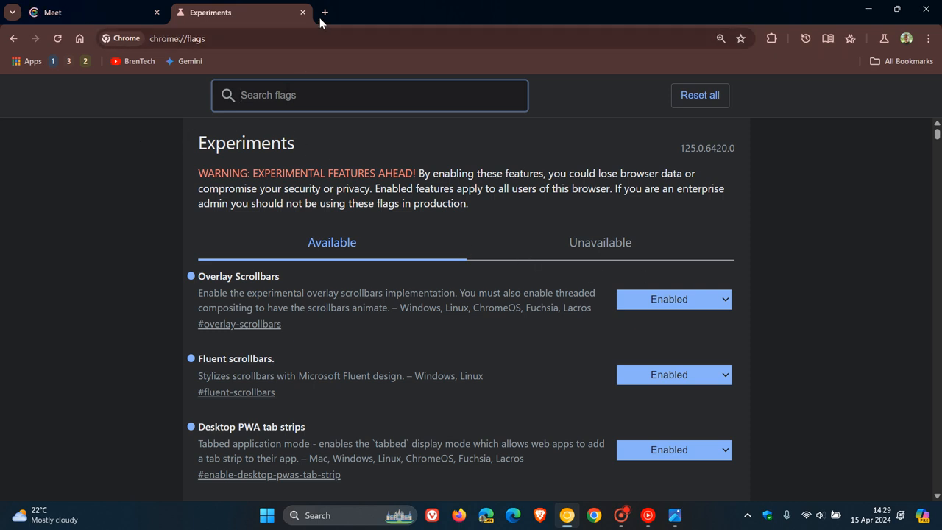
Open a third New Tab page beside Meet and Experiments, then focus its address bar
left_click(324, 12)
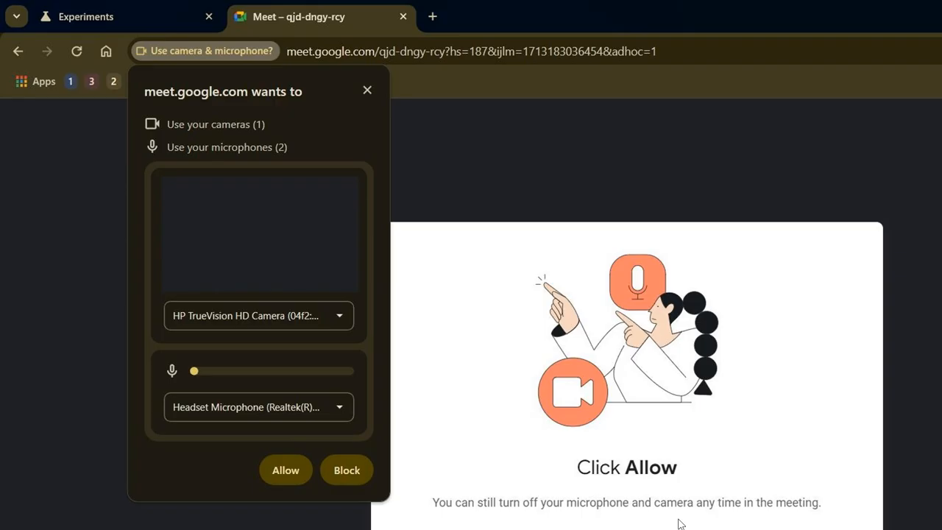
mouse_move(263, 237)
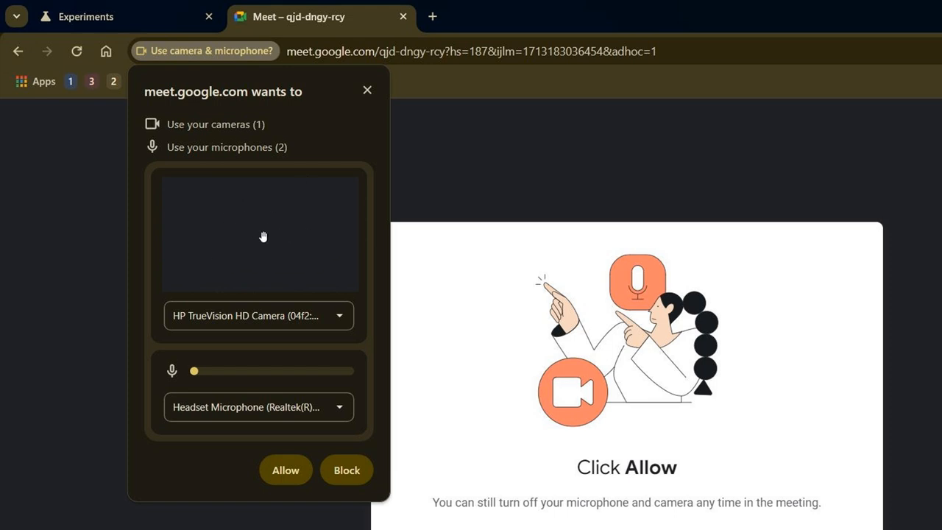
mouse_move(559, 161)
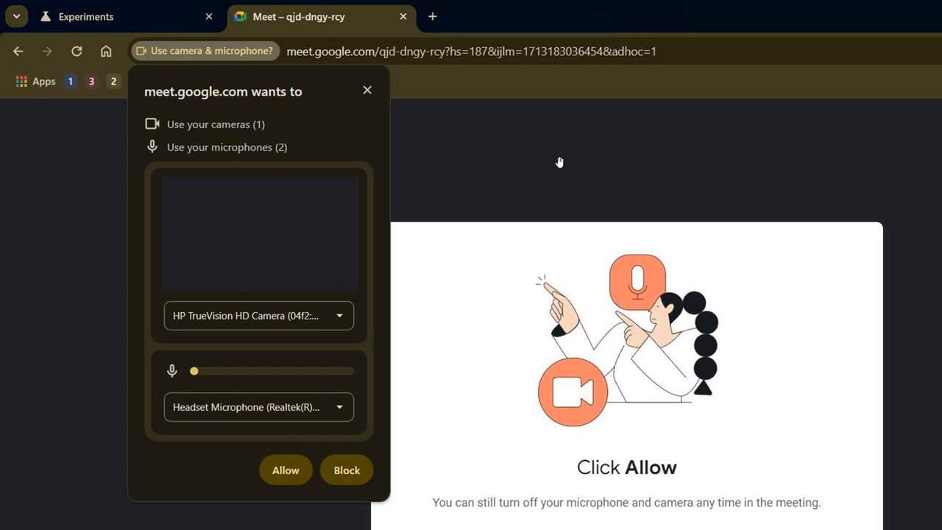
mouse_move(302, 151)
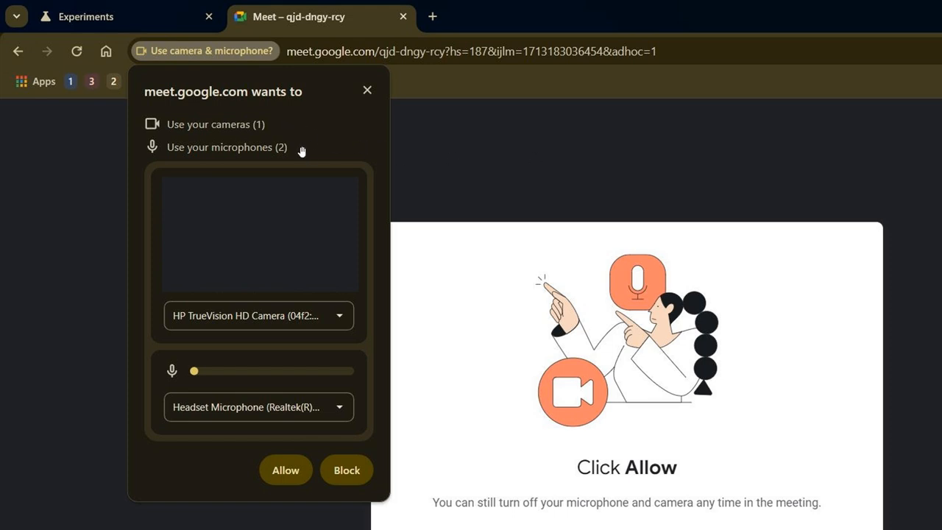
mouse_move(309, 149)
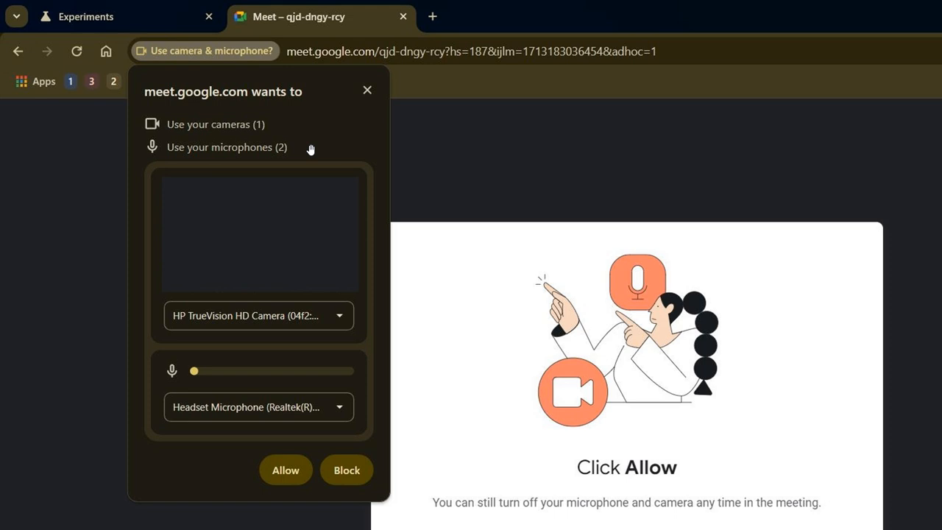
mouse_move(289, 197)
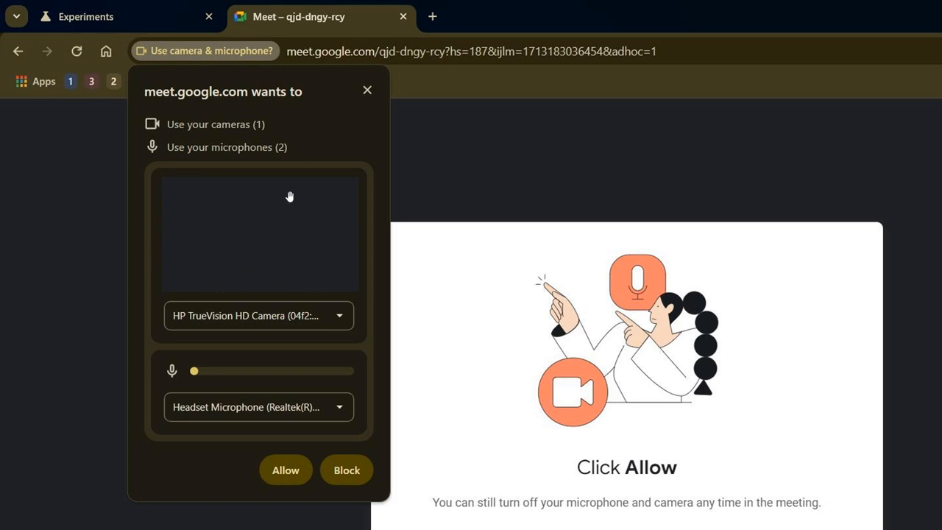
mouse_move(248, 329)
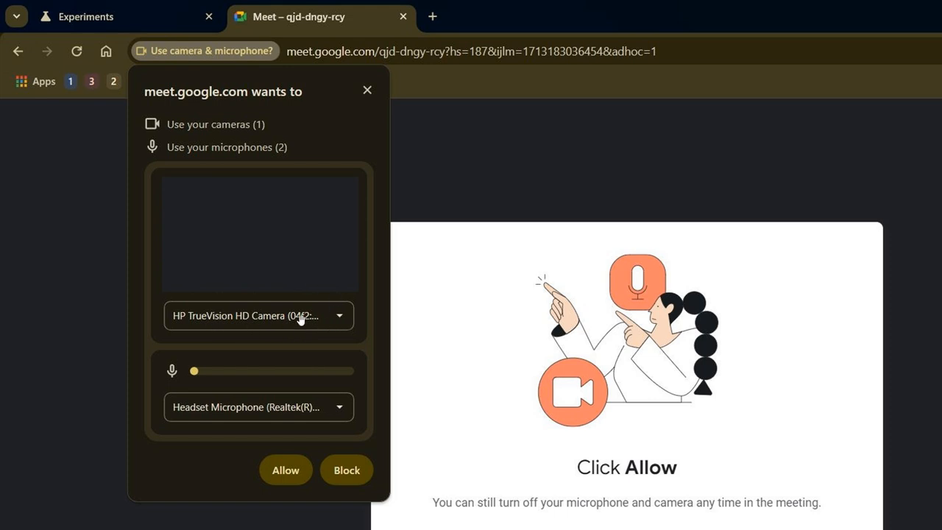
mouse_move(285, 317)
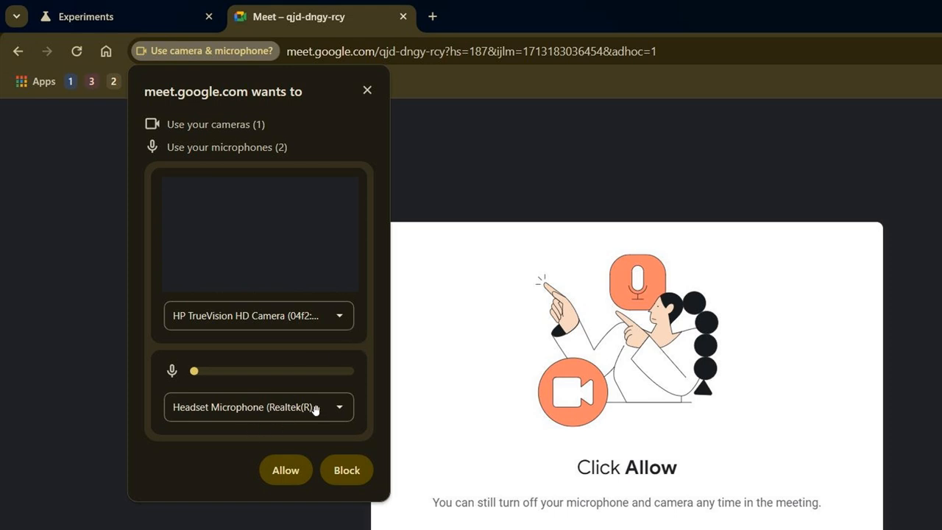
mouse_move(202, 390)
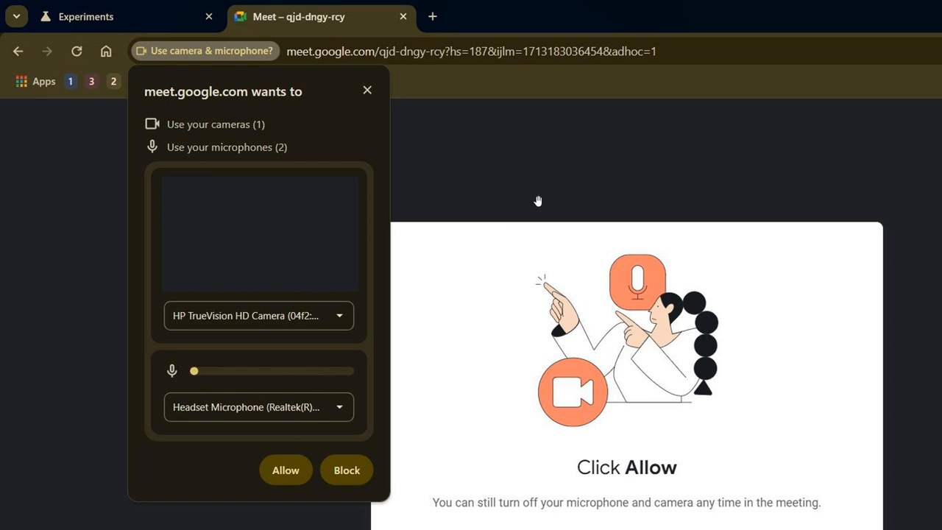
mouse_move(606, 162)
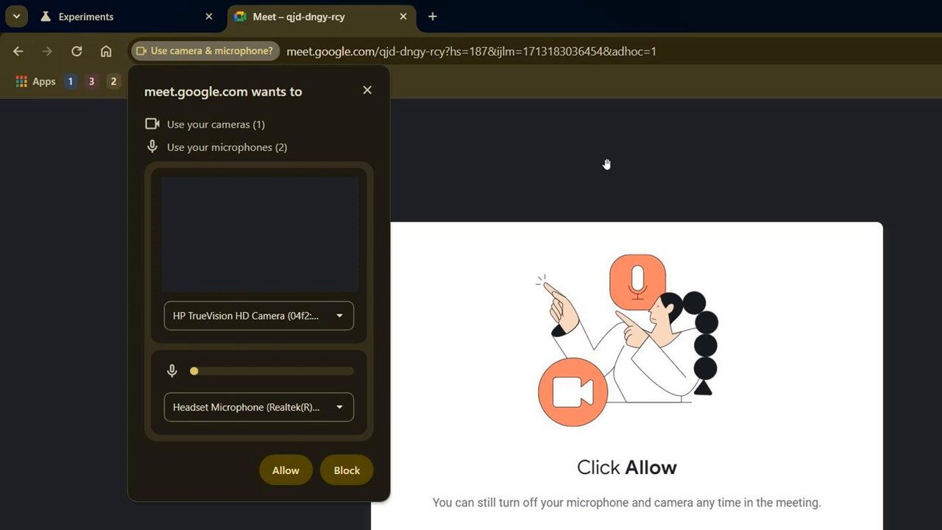
mouse_move(479, 144)
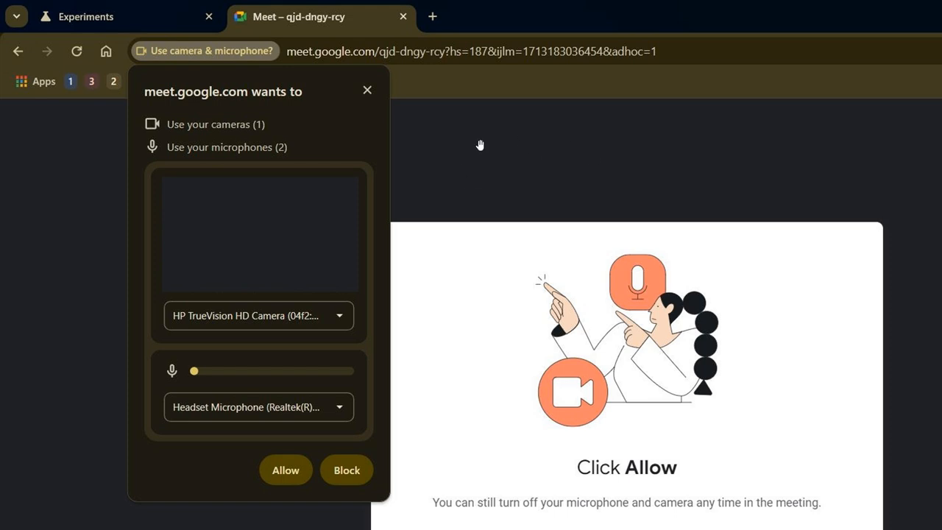
mouse_move(515, 149)
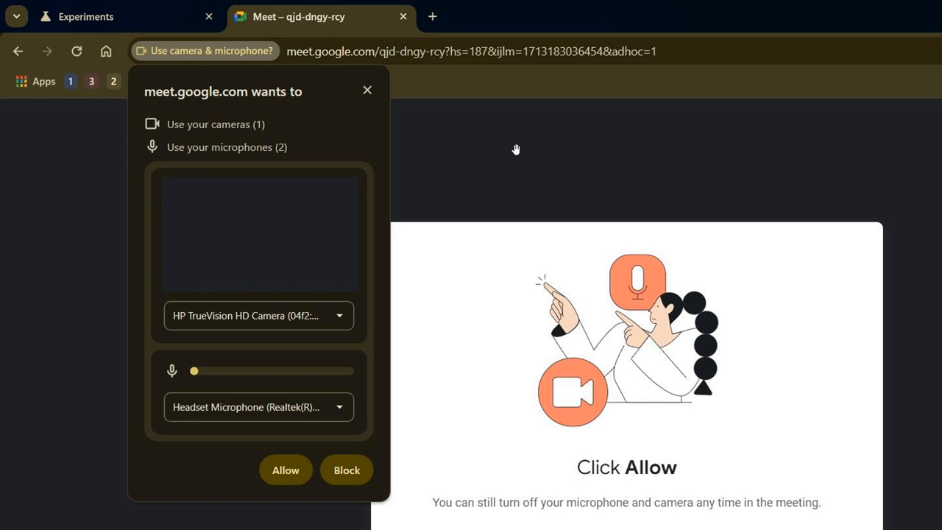
mouse_move(335, 136)
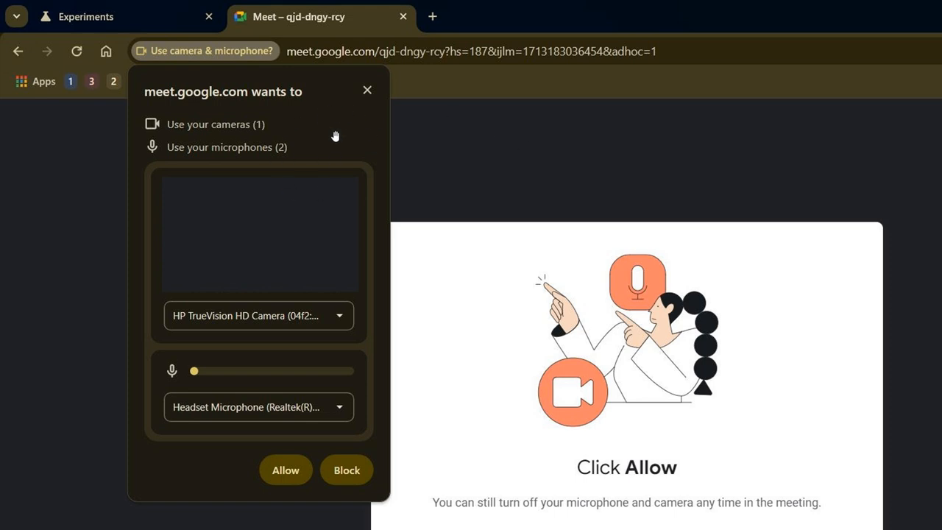
mouse_move(216, 237)
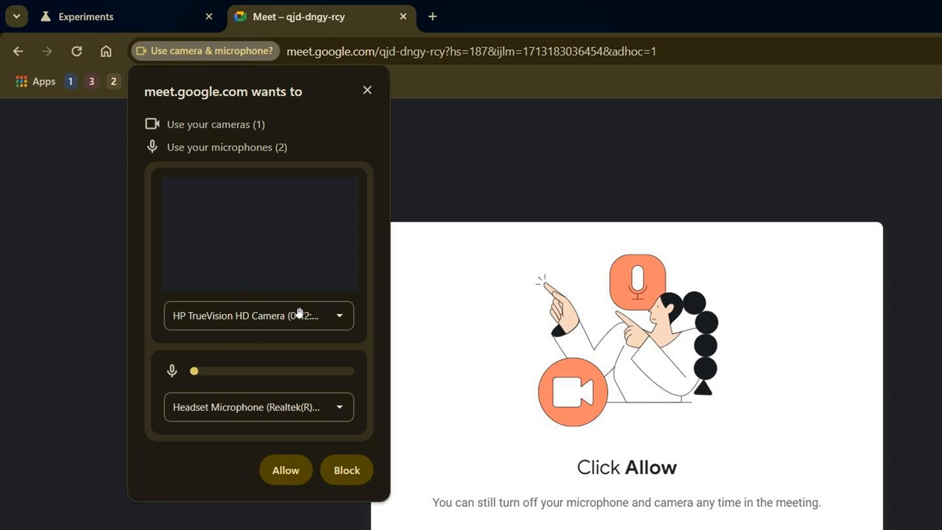
mouse_move(286, 411)
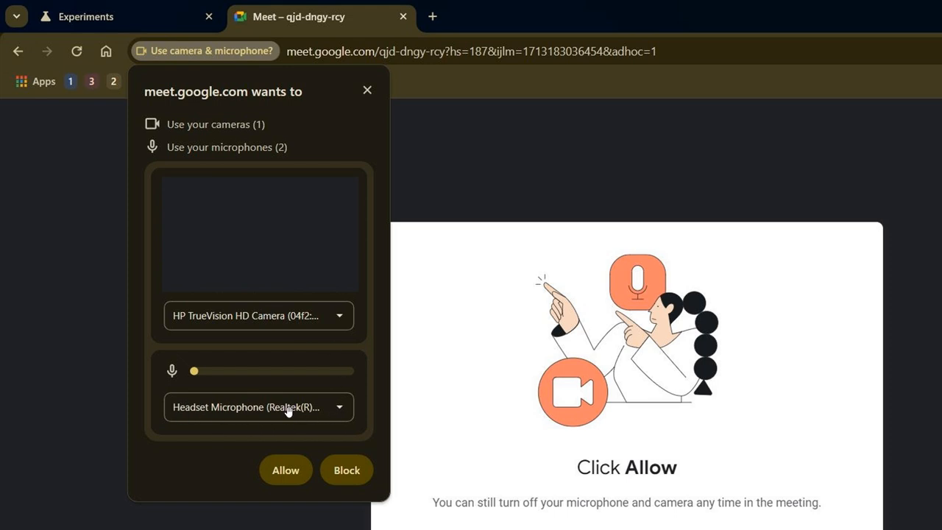
mouse_move(562, 167)
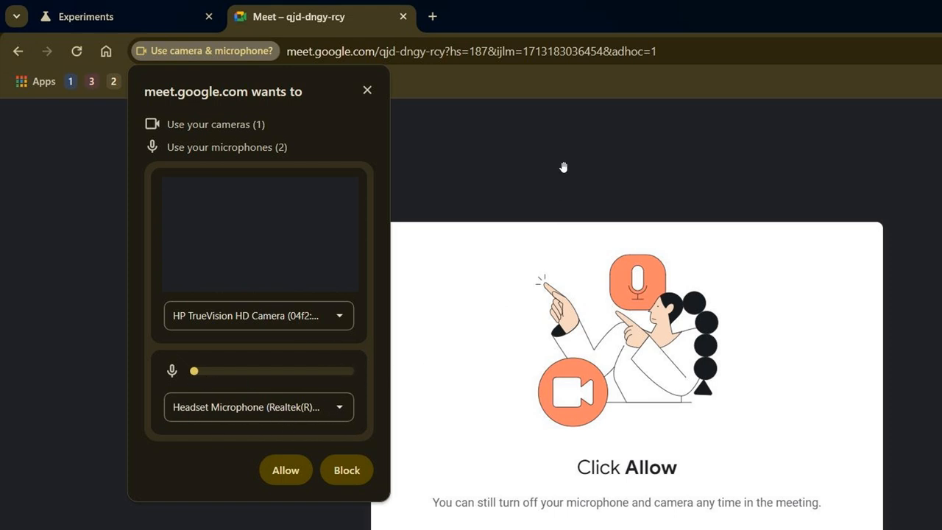
mouse_move(583, 165)
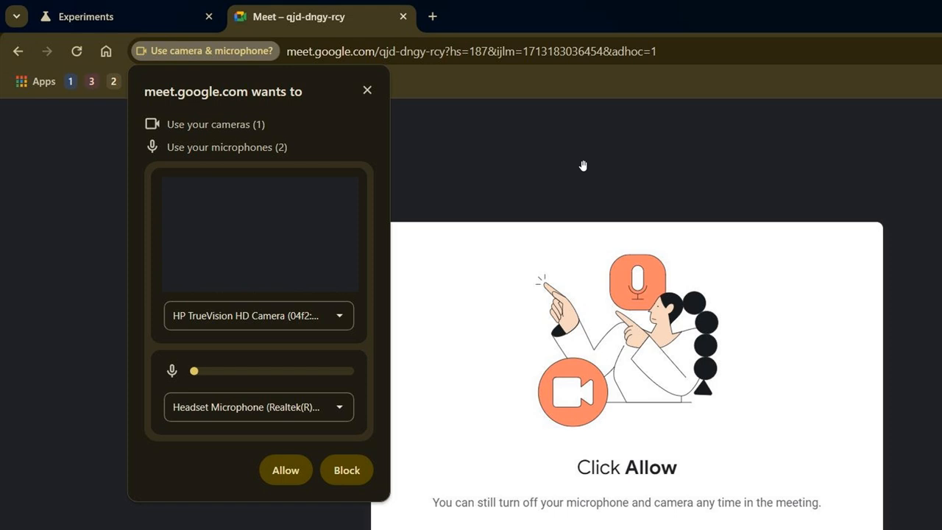
mouse_move(868, 6)
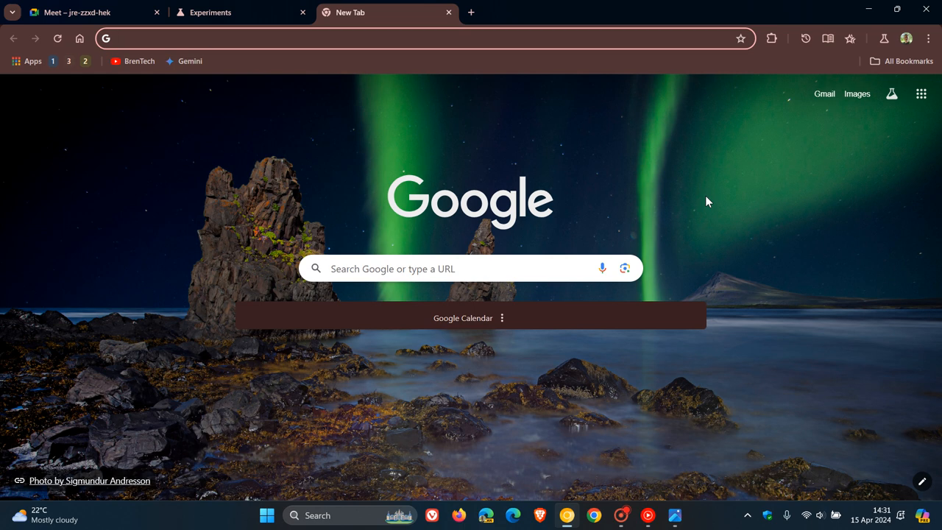
left_click(294, 39)
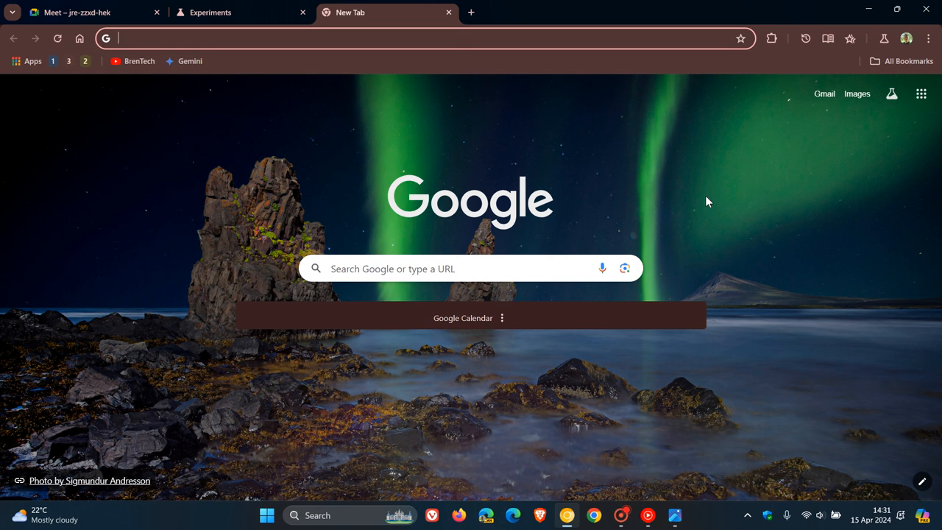